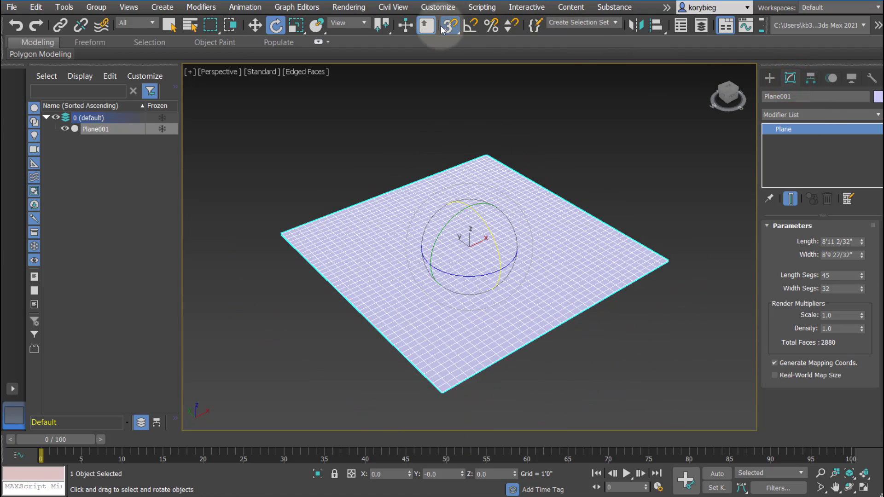
# Add a Displace modifier to Plane001 from the Modifier List
pyautogui.click(821, 114)
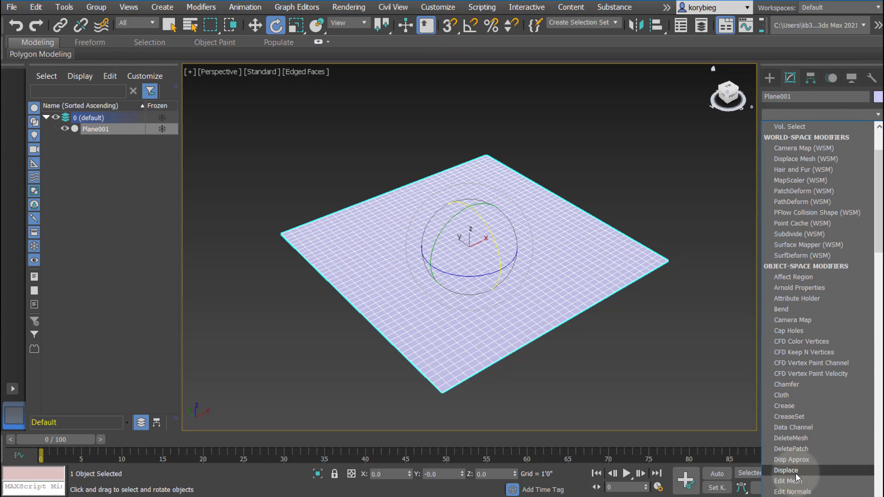
pyautogui.click(787, 470)
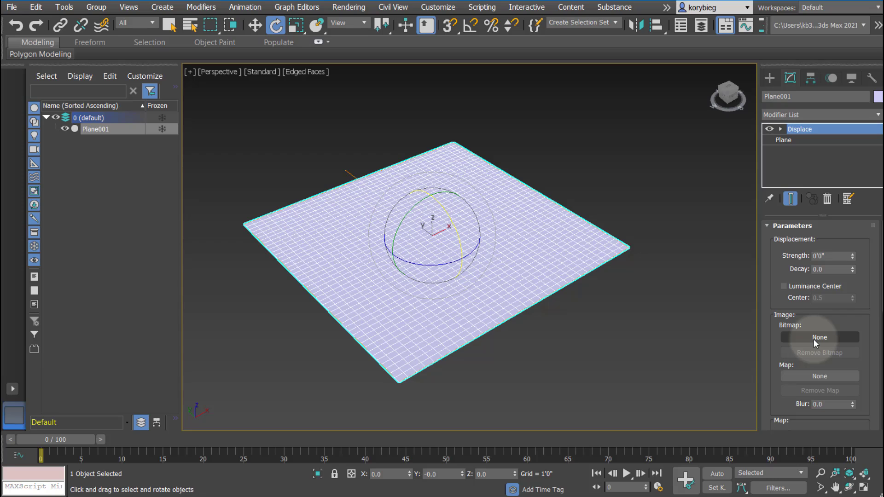
pyautogui.moveTo(820, 376)
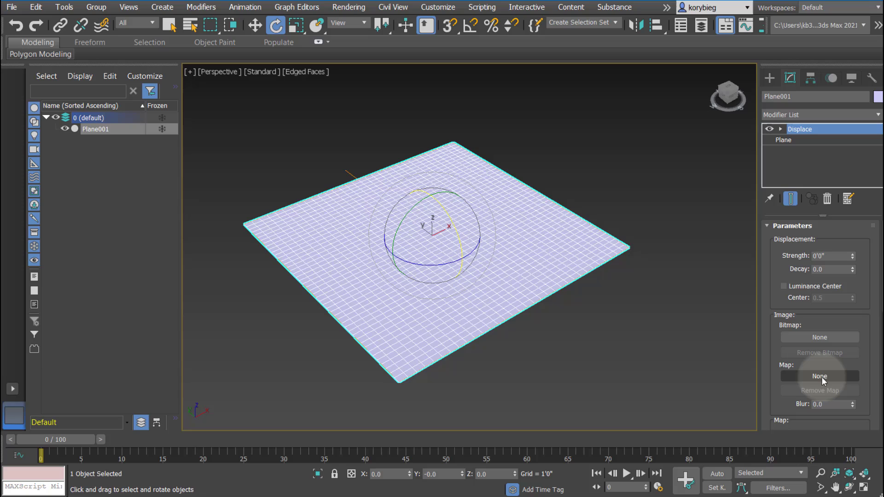
# Load the pattern image from Desktop > 3ds Max Tutorials as the Displace bitmap
pyautogui.click(820, 337)
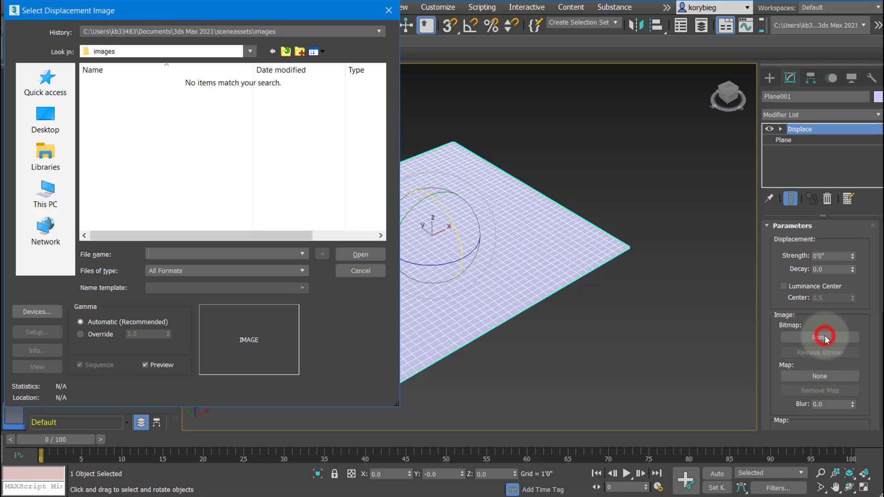
pyautogui.click(45, 119)
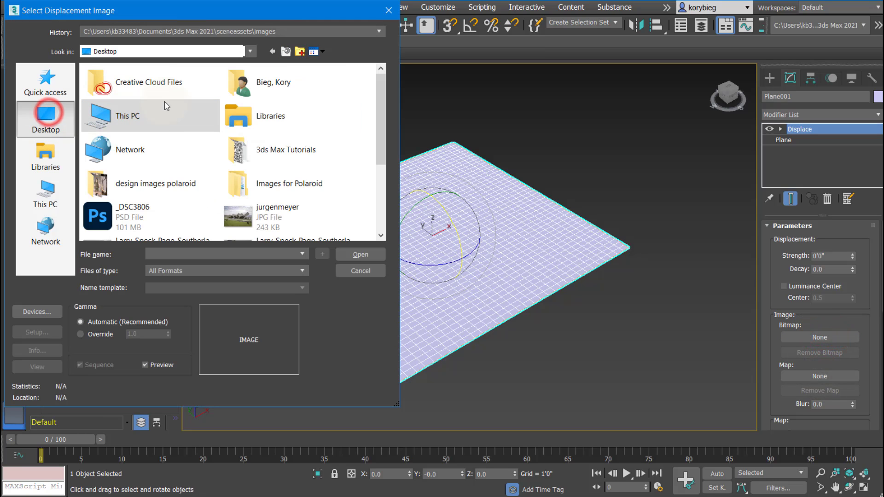
pyautogui.doubleClick(285, 149)
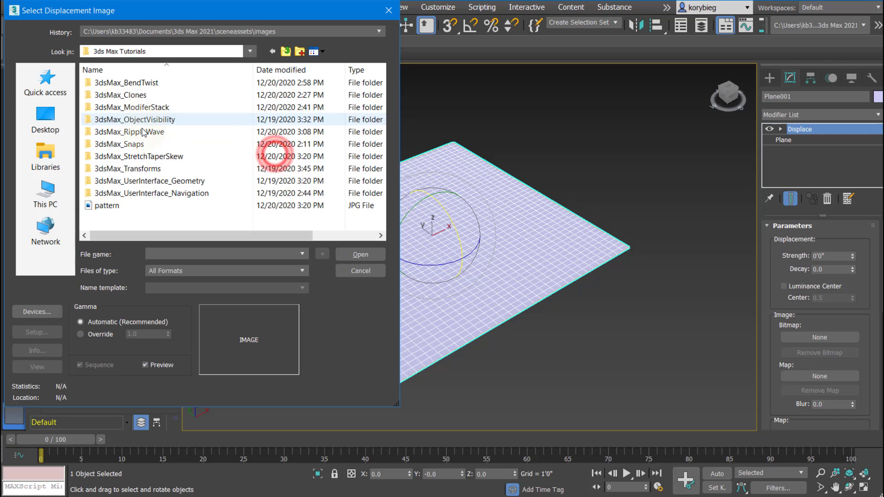
pyautogui.click(360, 255)
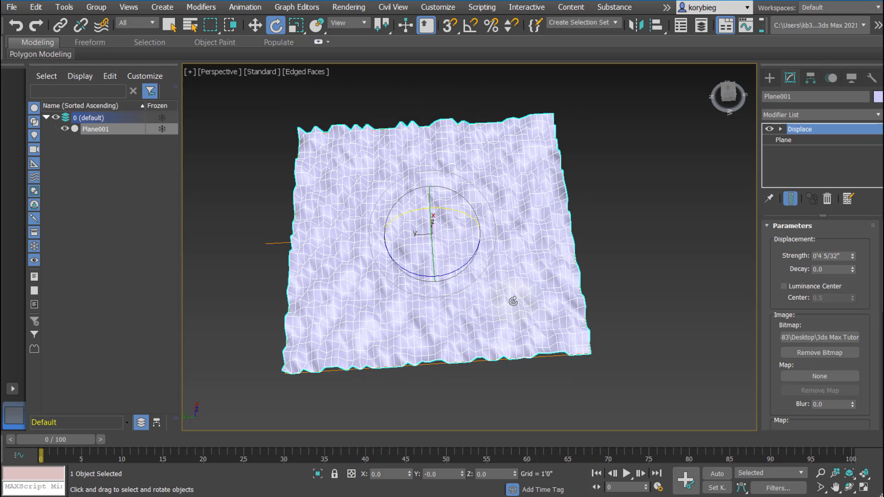
pyautogui.moveTo(493, 264)
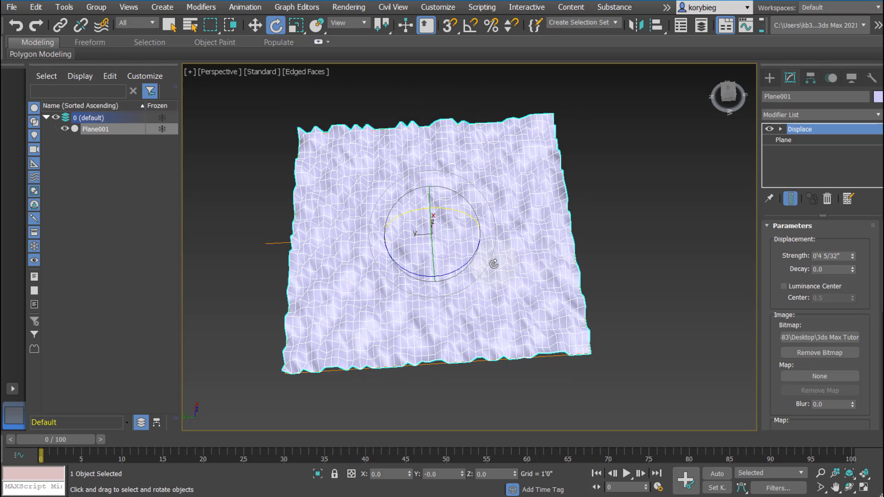
# Raise the plane to about 170 by 172 segments, then lower the Displace strength so it lies flat
pyautogui.click(784, 140)
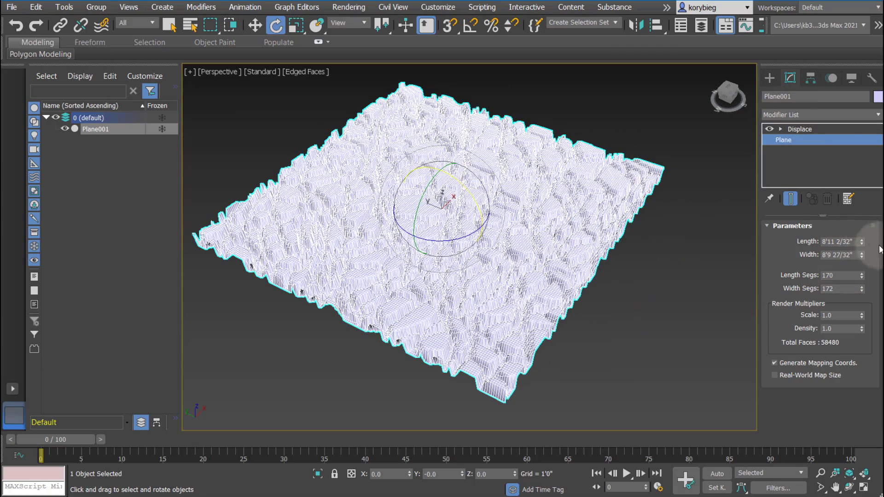
pyautogui.click(799, 129)
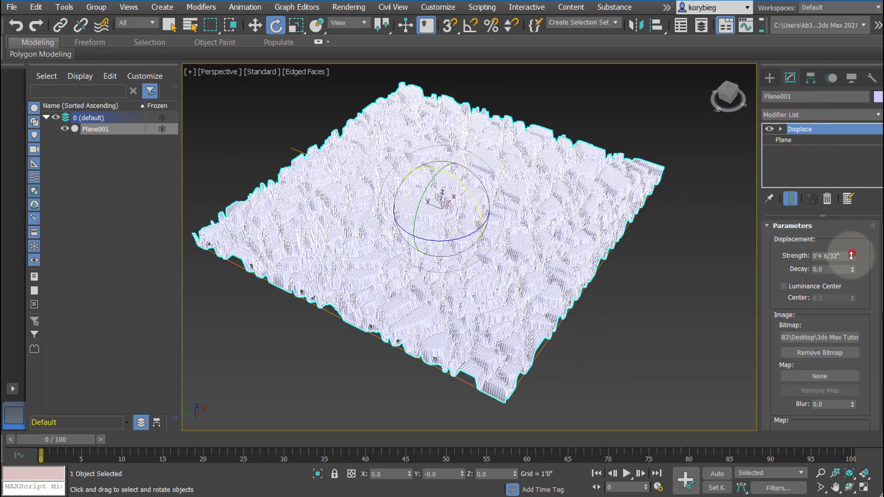
pyautogui.moveTo(852, 255); pyautogui.dragTo(852, 265)
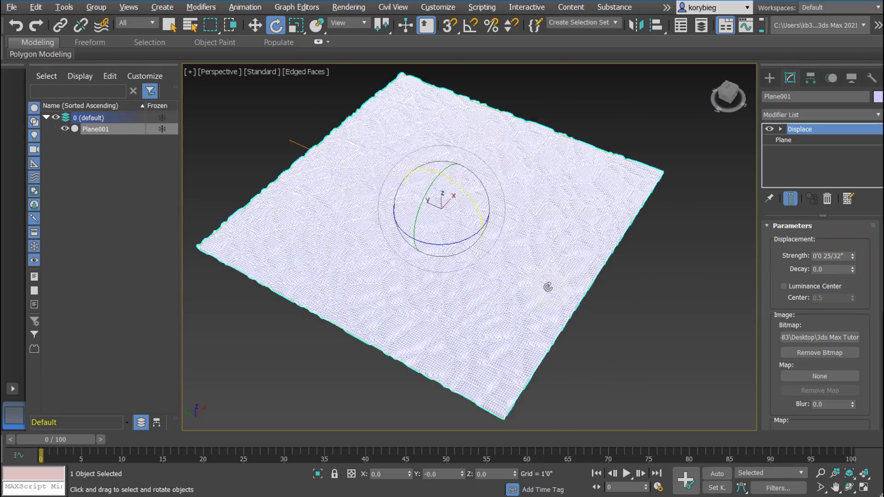
pyautogui.moveTo(548, 288); pyautogui.dragTo(536, 264)
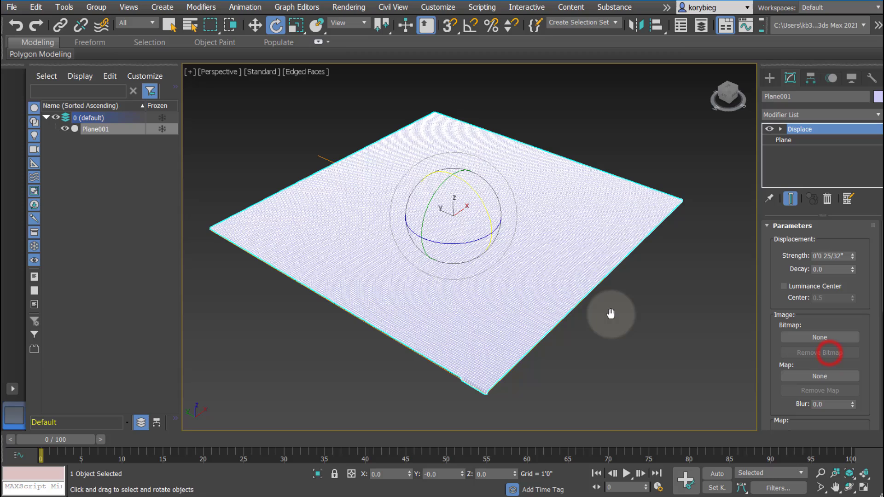
# Assign a Checker texture from the Material/Map Browser as the Displace map at about 3 inches strength
pyautogui.click(820, 376)
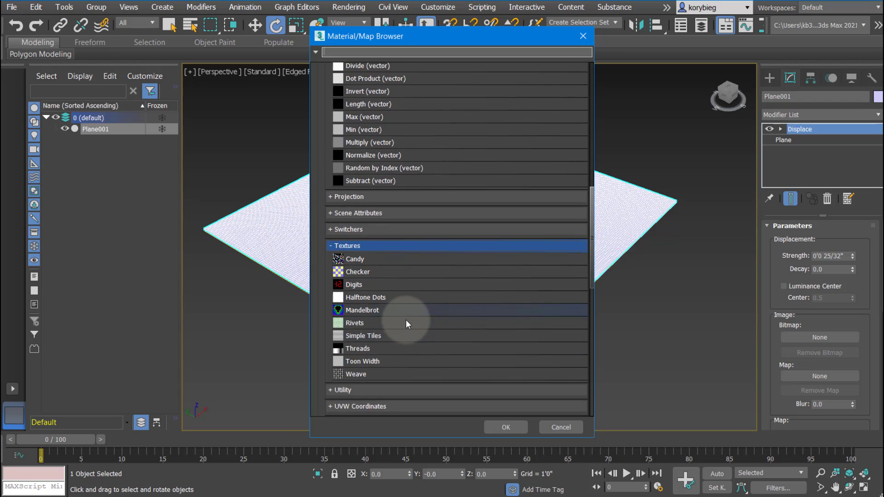
pyautogui.scroll(-3)
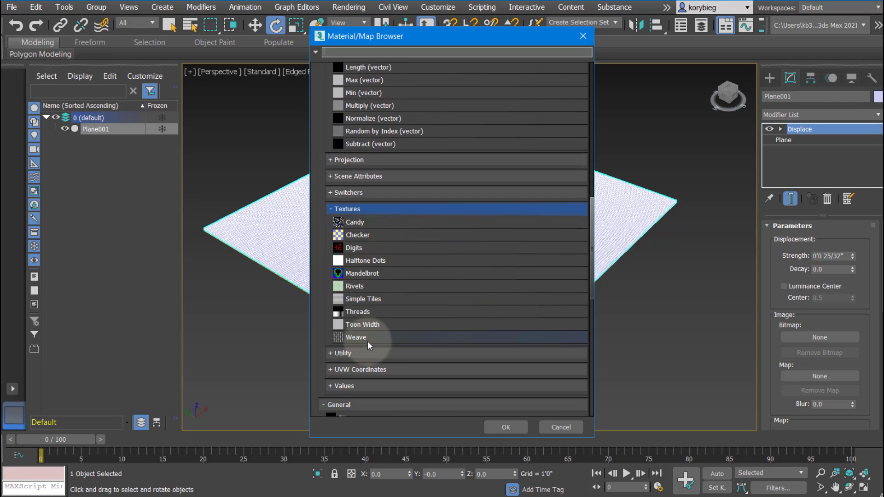
pyautogui.click(357, 235)
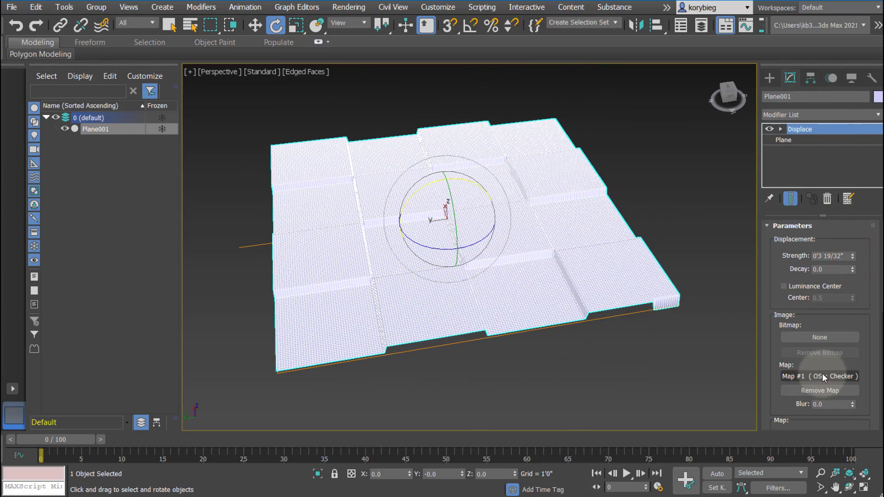
pyautogui.click(819, 375)
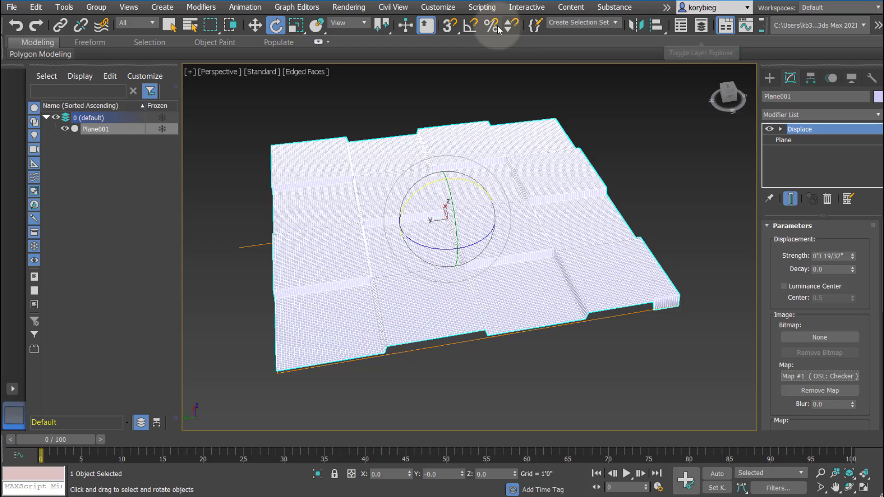
# Reduce the OSL Checker map's scale to 0.06 in the Slate Material Editor and close it
pyautogui.click(489, 26)
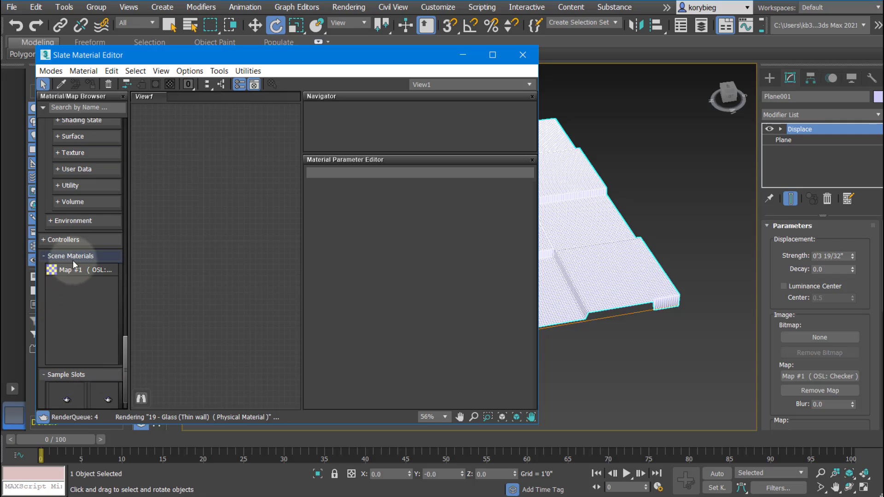
pyautogui.moveTo(69, 270); pyautogui.dragTo(212, 228)
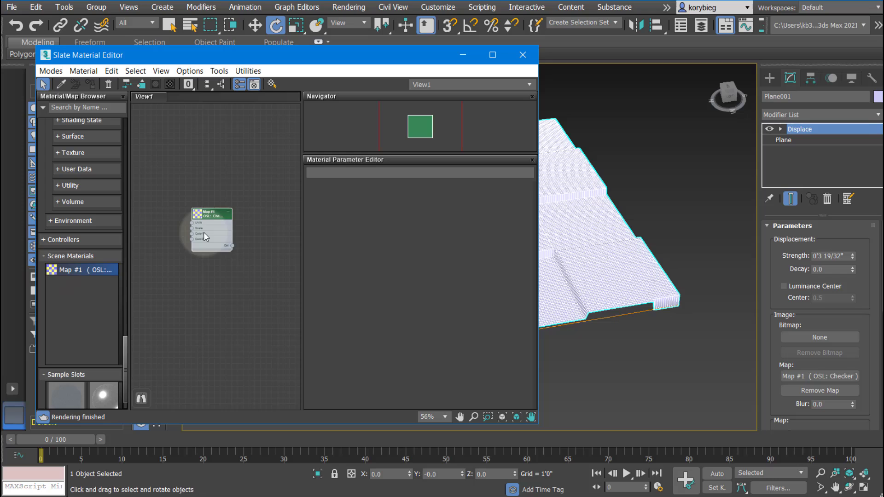
pyautogui.click(217, 206)
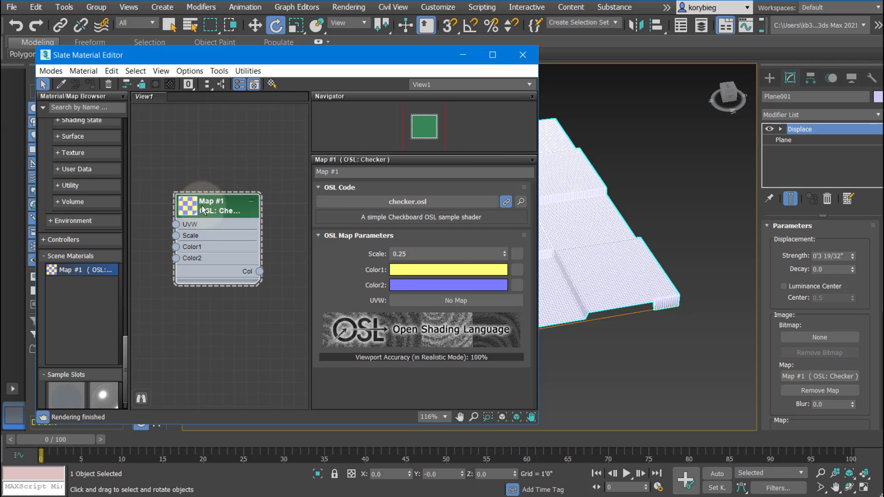
pyautogui.moveTo(505, 254); pyautogui.dragTo(505, 232)
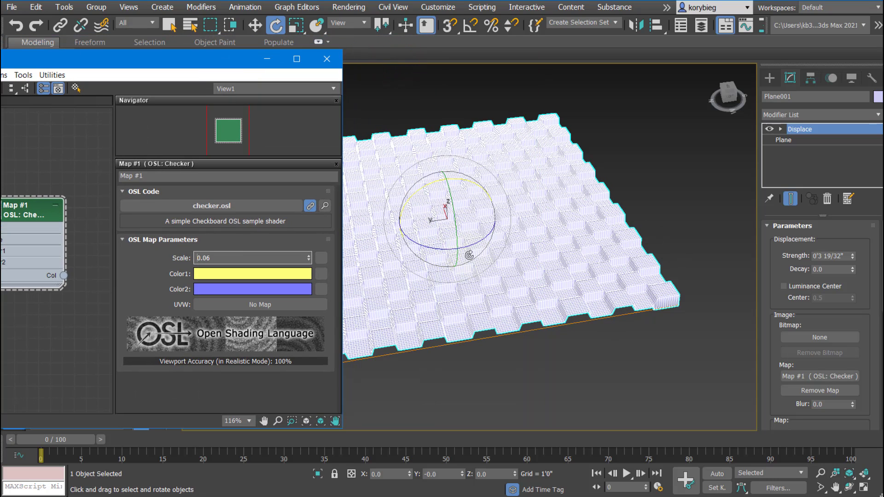
pyautogui.click(327, 59)
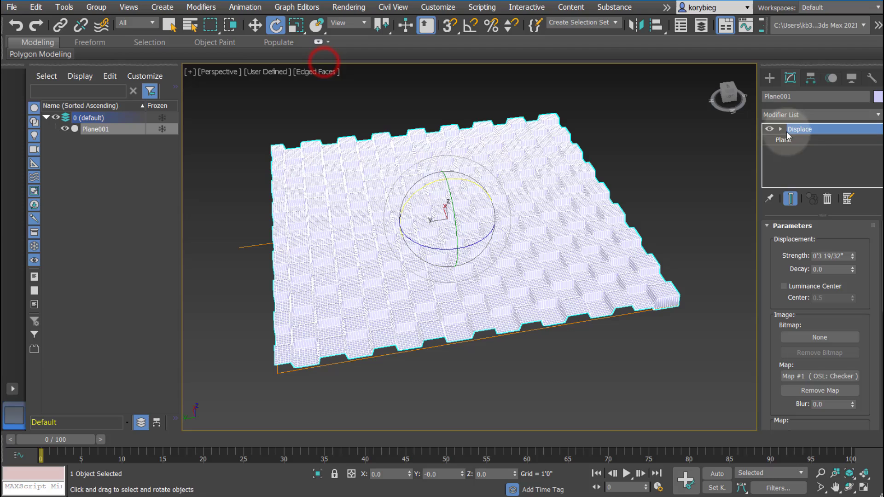
# Rotate the Displace gizmo so the checker relief runs diagonally across the plane
pyautogui.click(801, 139)
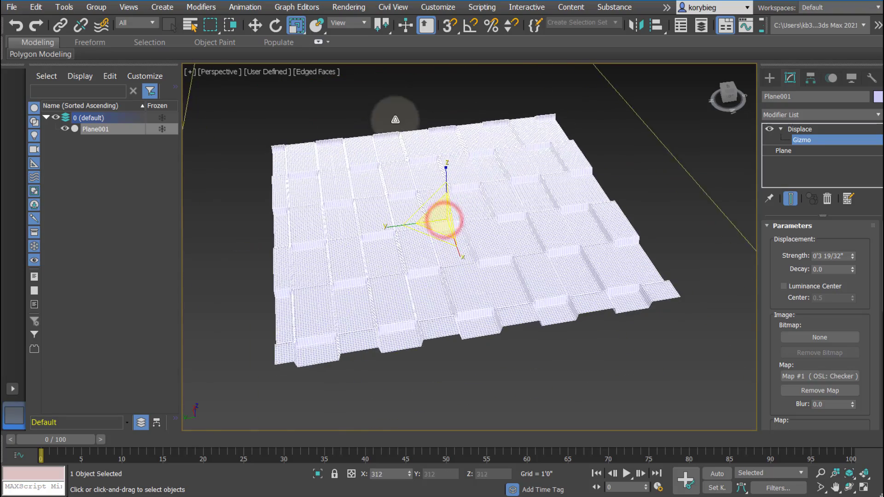
pyautogui.click(275, 24)
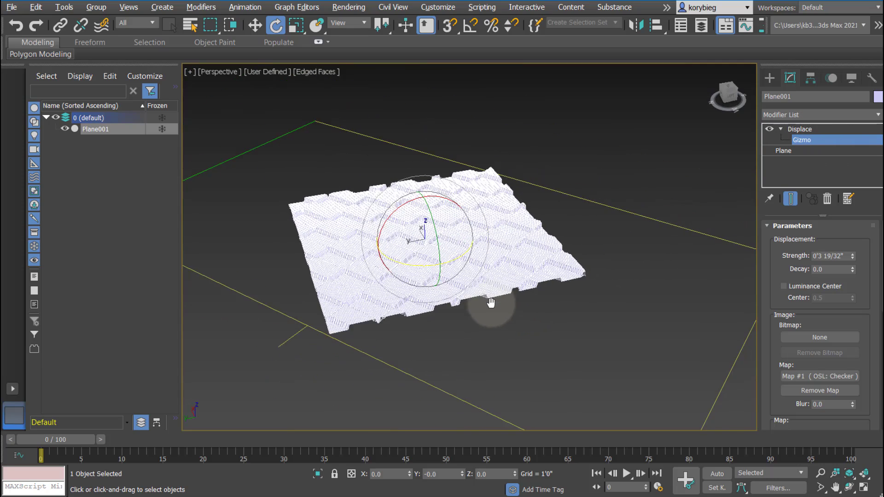
pyautogui.rightClick(799, 129)
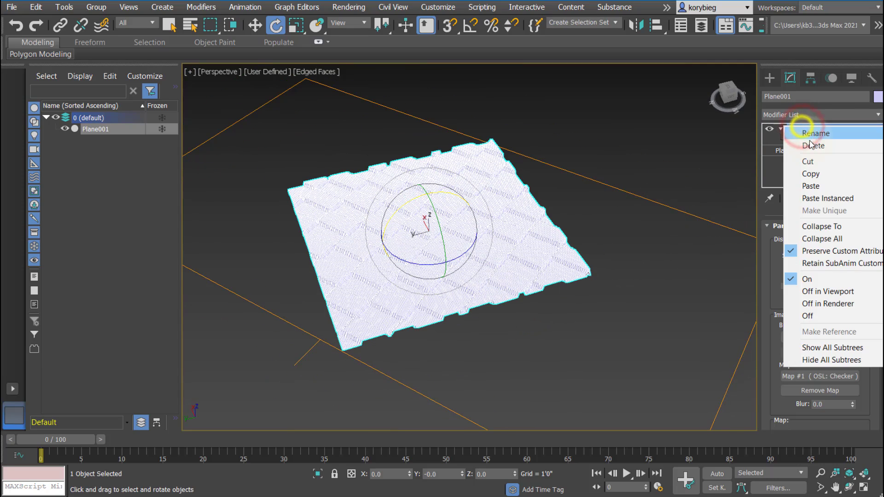
pyautogui.moveTo(814, 145)
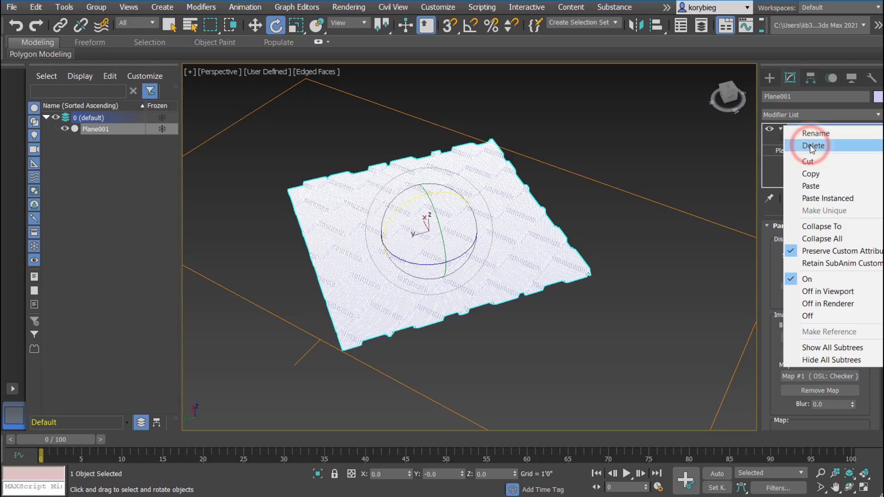
# Delete Displace and add a Noise modifier at scale 11 with raised strength, rippling the plane
pyautogui.click(815, 145)
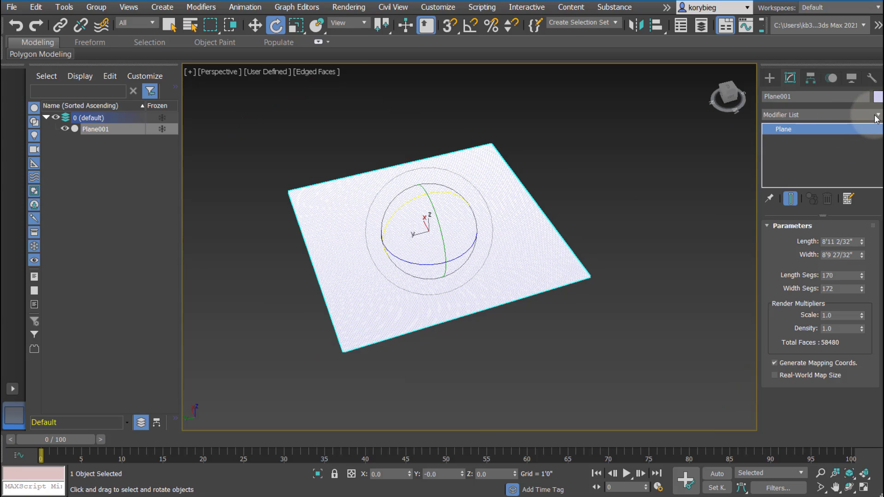
pyautogui.click(876, 114)
pyautogui.write('Noise')
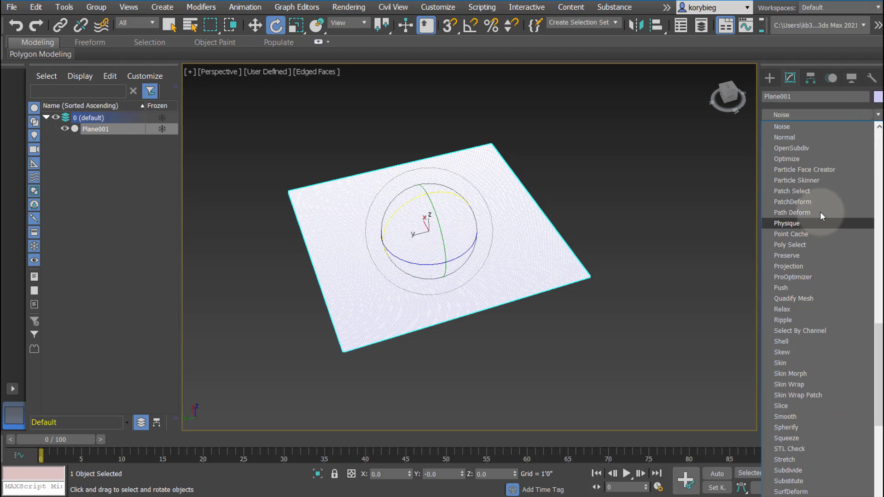
pyautogui.click(782, 126)
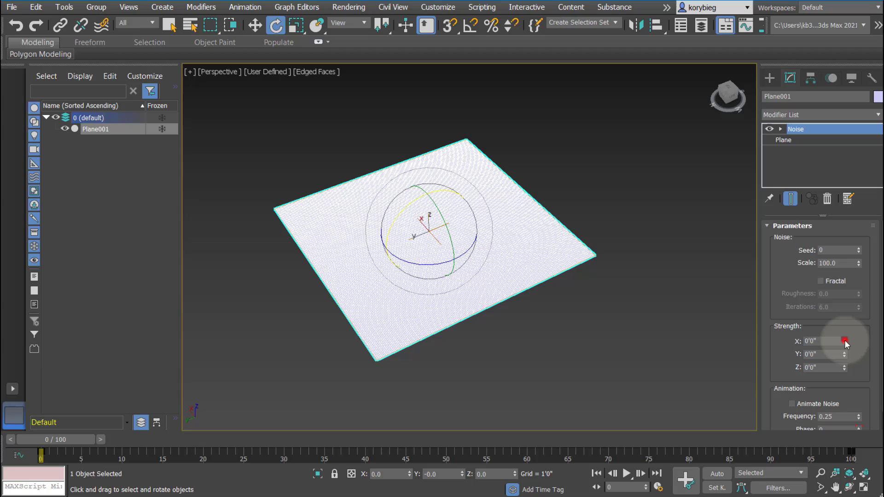
pyautogui.moveTo(844, 341); pyautogui.dragTo(854, 344)
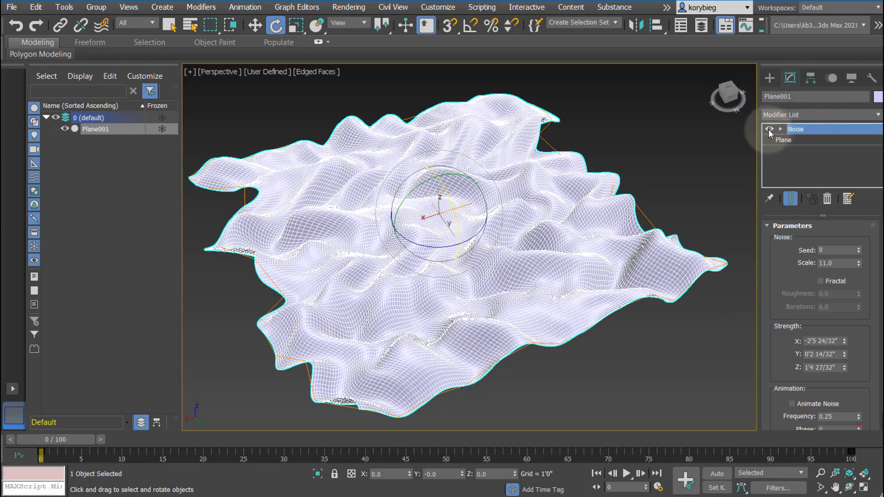
pyautogui.click(781, 129)
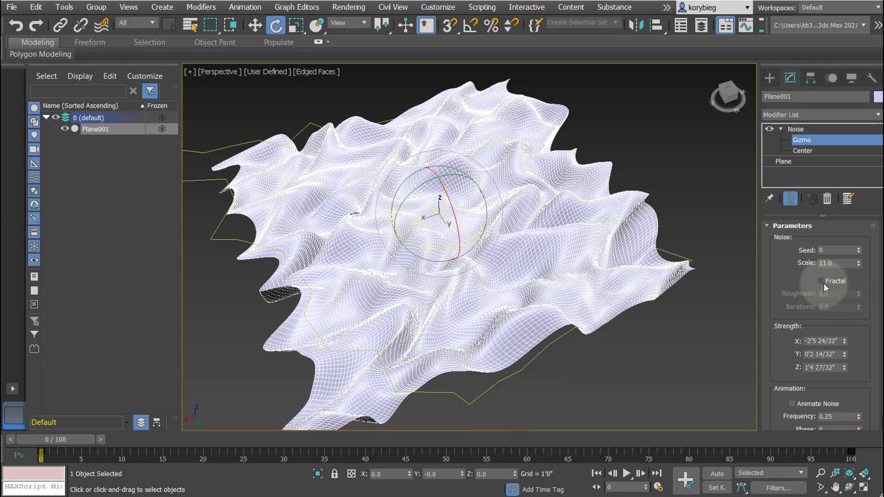
# Enable Fractal noise with scale 73.04 and 9.53 iterations for craggy terrain detail
pyautogui.click(823, 281)
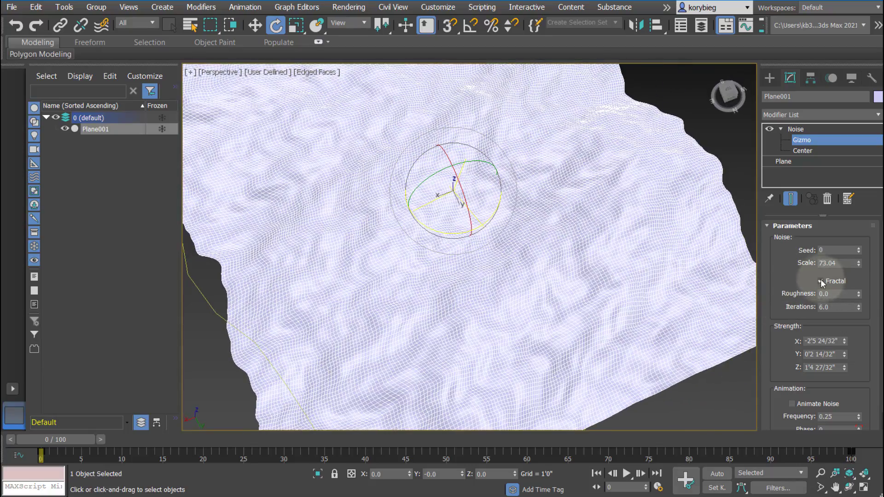
pyautogui.click(820, 281)
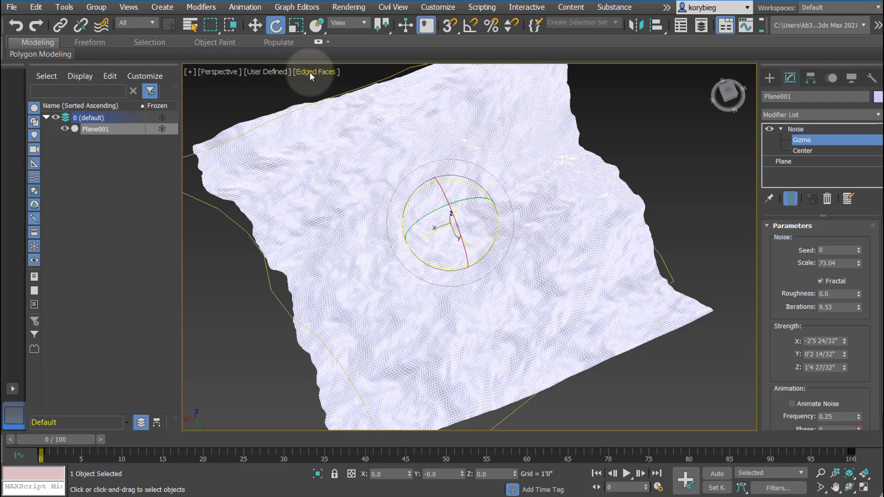
# Turn off Edged Faces so the terrain shows smooth shading, and orbit to inspect it
pyautogui.click(315, 72)
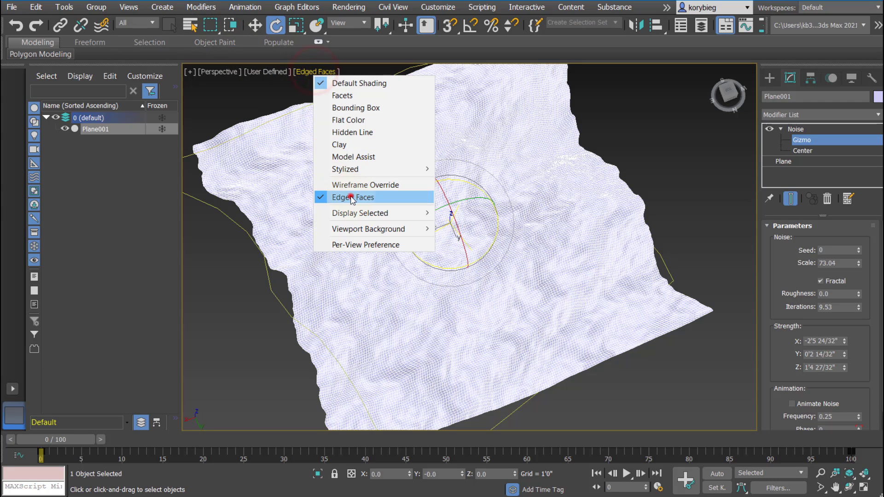
pyautogui.click(354, 197)
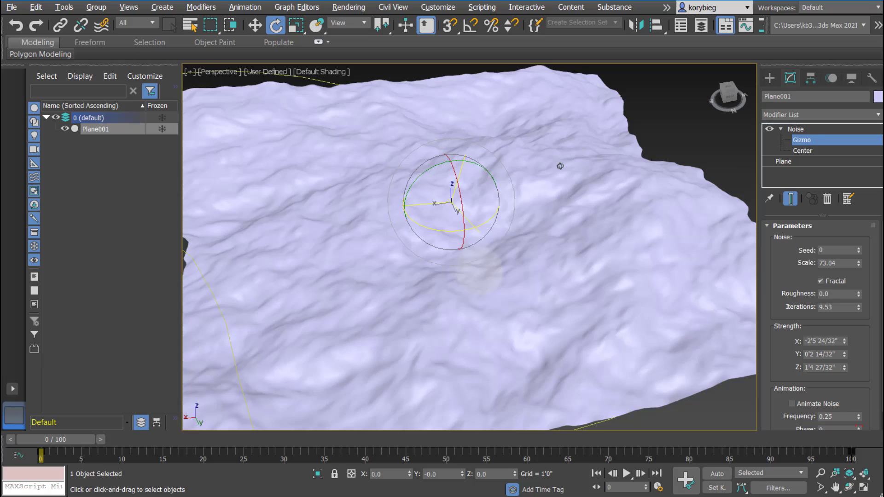
pyautogui.moveTo(560, 166); pyautogui.dragTo(431, 287)
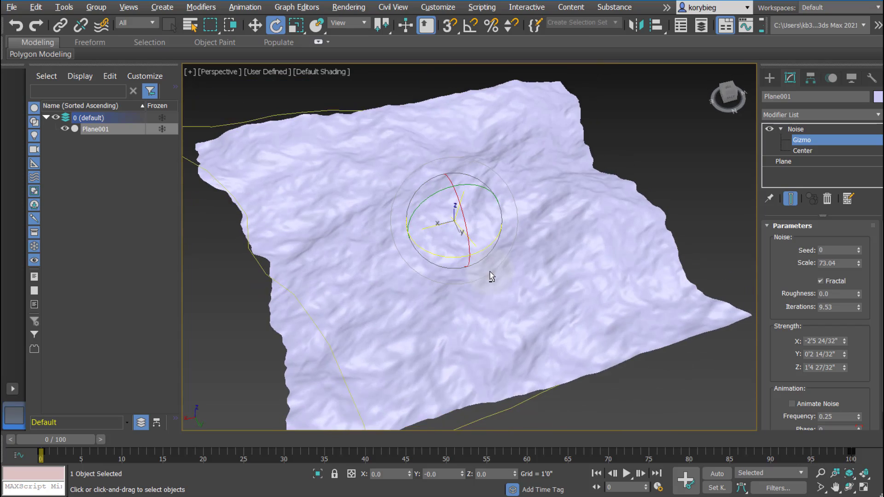
pyautogui.moveTo(491, 276); pyautogui.dragTo(489, 237)
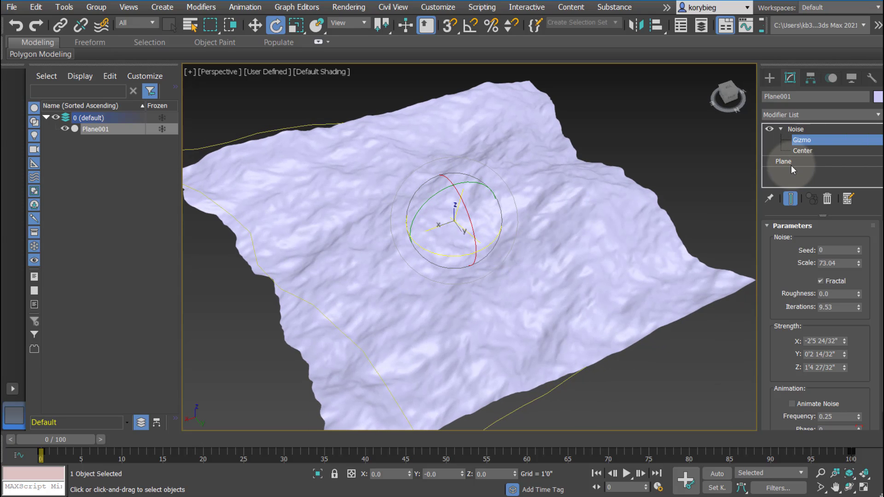
# Cut the plane's base segments to 36 length by 14 width, smoothing the terrain
pyautogui.click(783, 161)
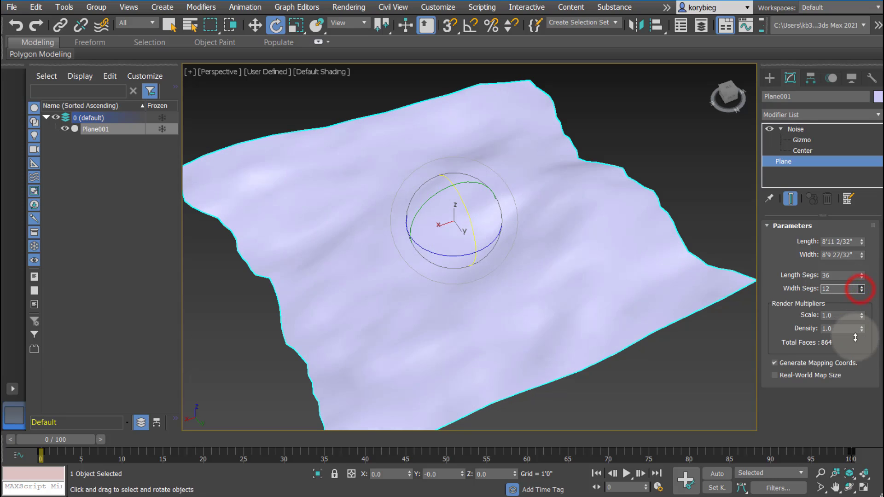
pyautogui.click(322, 71)
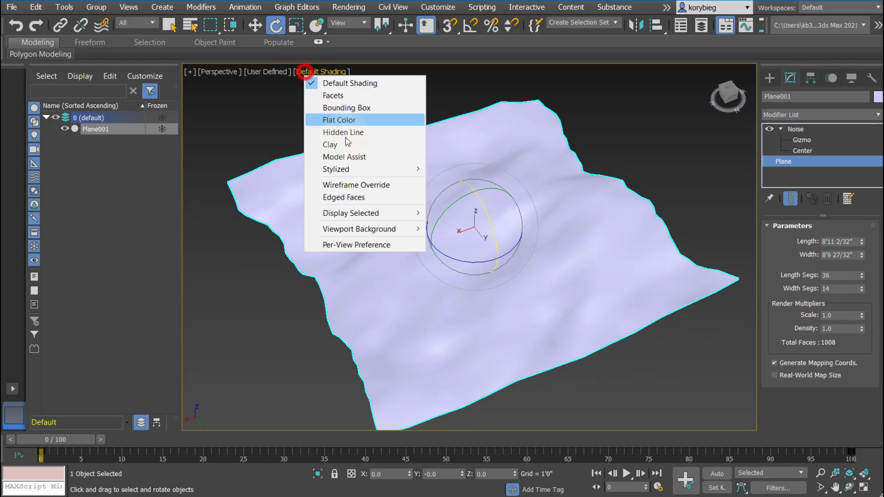
pyautogui.moveTo(344, 157)
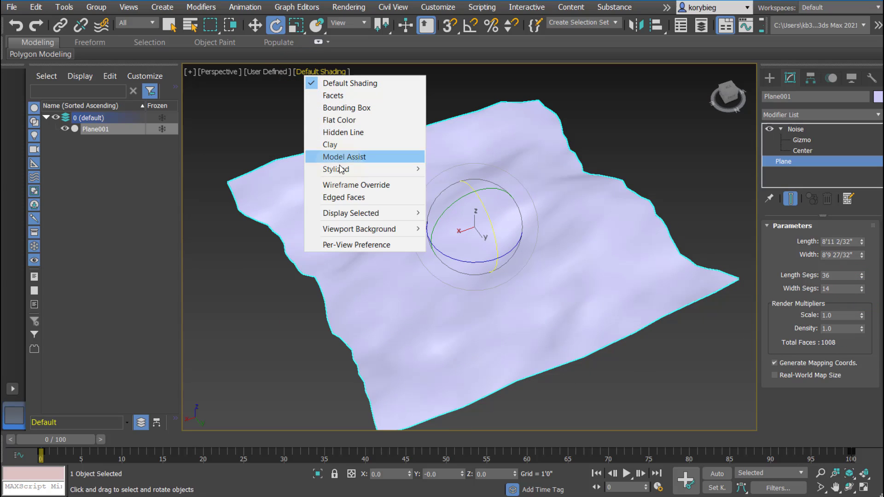